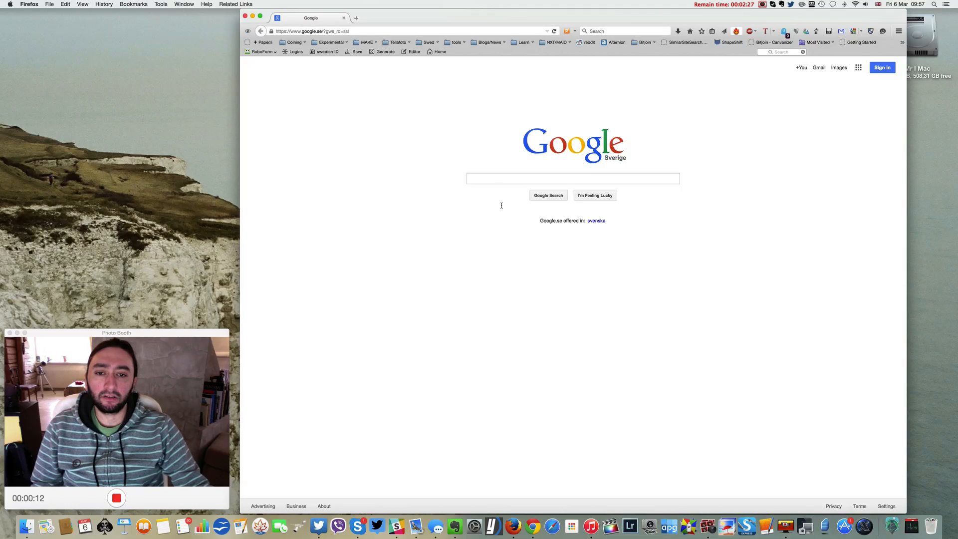
Search Google for 'proof of existence' and open the Proof of Existence site result.
text(proof of existance)
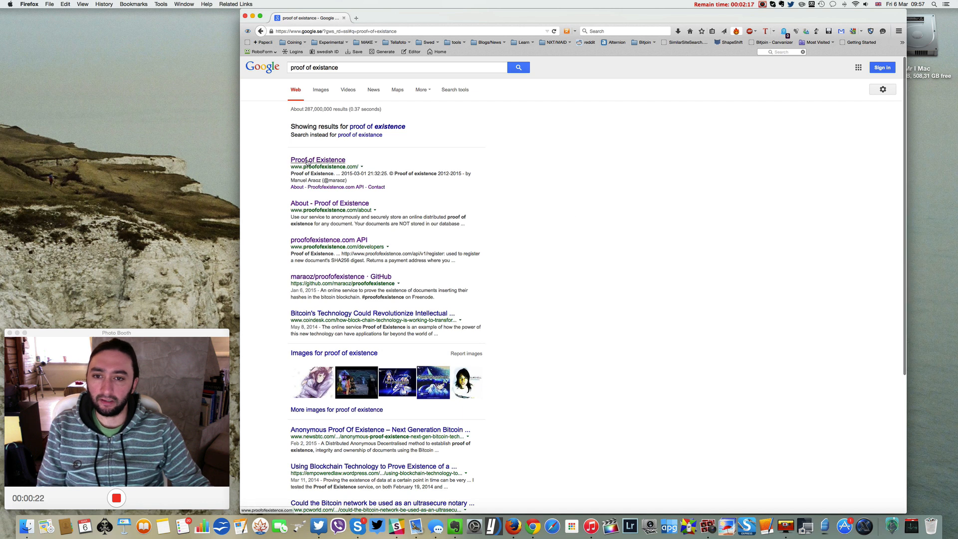
click(318, 159)
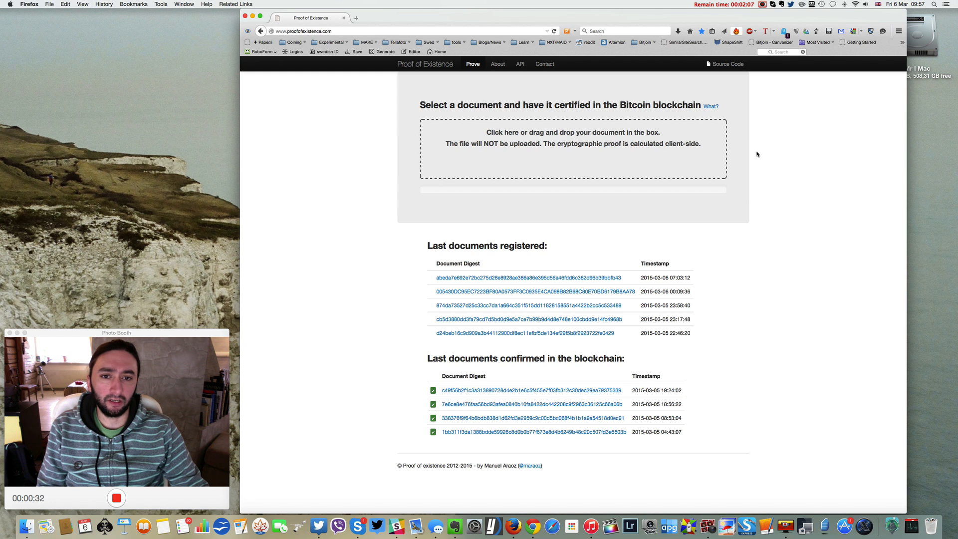
Open the document chooser showing the Business plan folder.
click(25, 525)
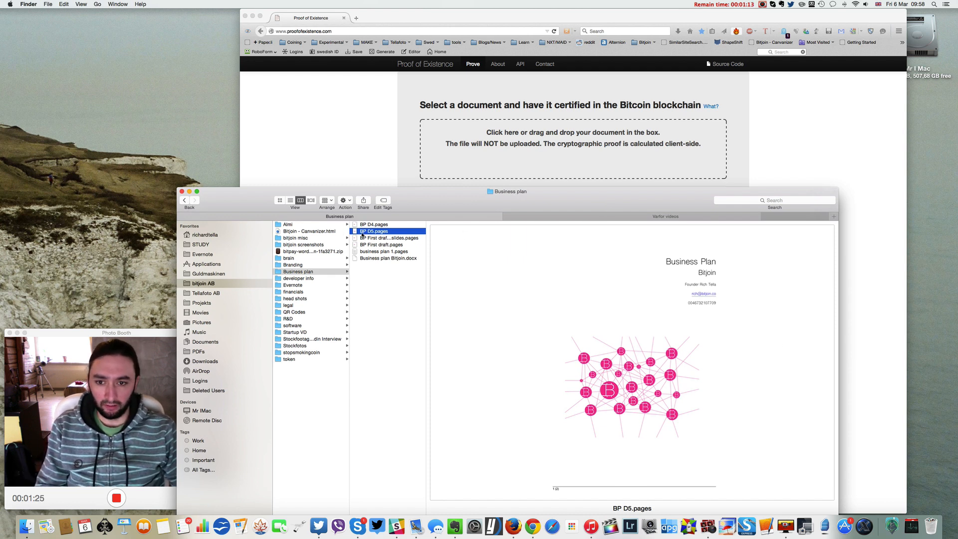
Drop BP D5.pages into the certification box to open its document page.
drag(373, 230, 572, 149)
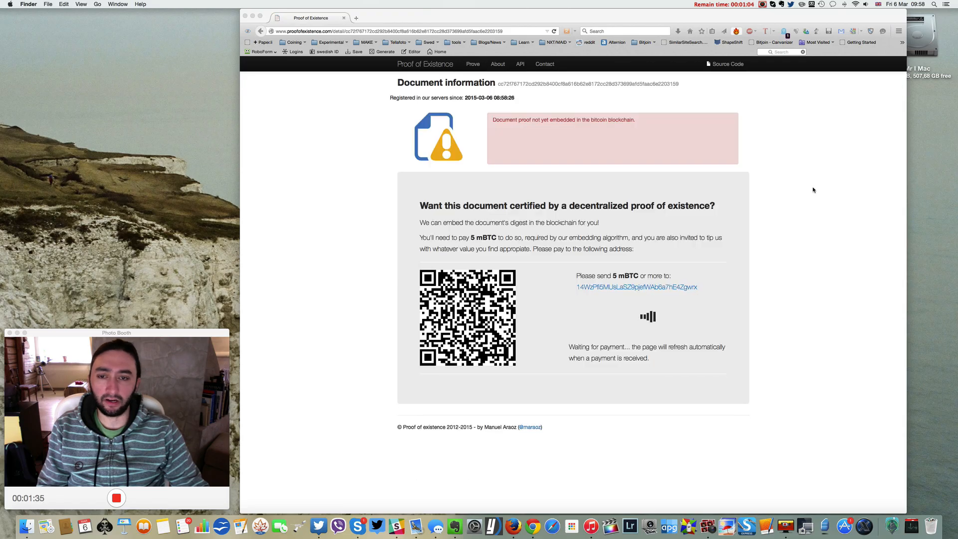
mouse_move(794, 381)
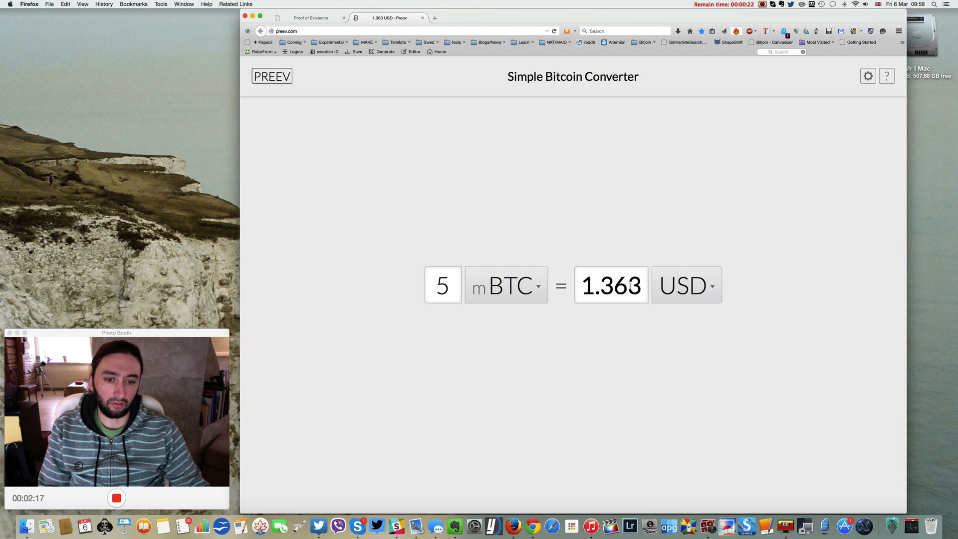
mouse_move(553, 334)
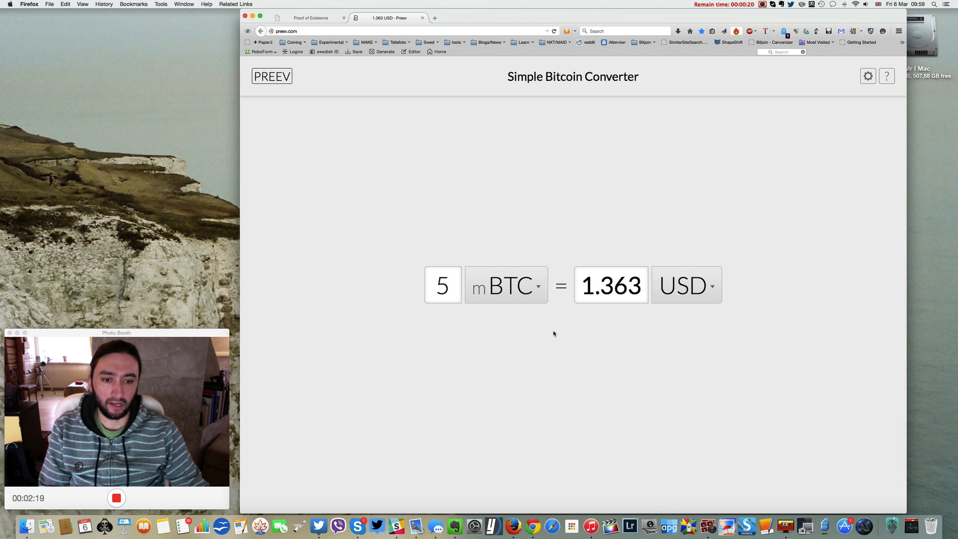
Use Preev in a new tab to convert 5 mBTC to about 1.36 USD.
click(310, 17)
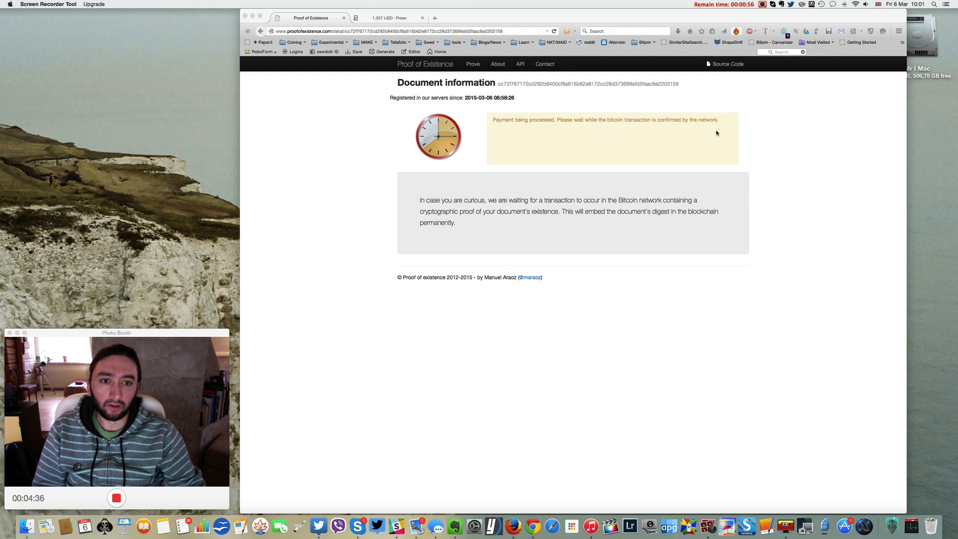
mouse_move(702, 334)
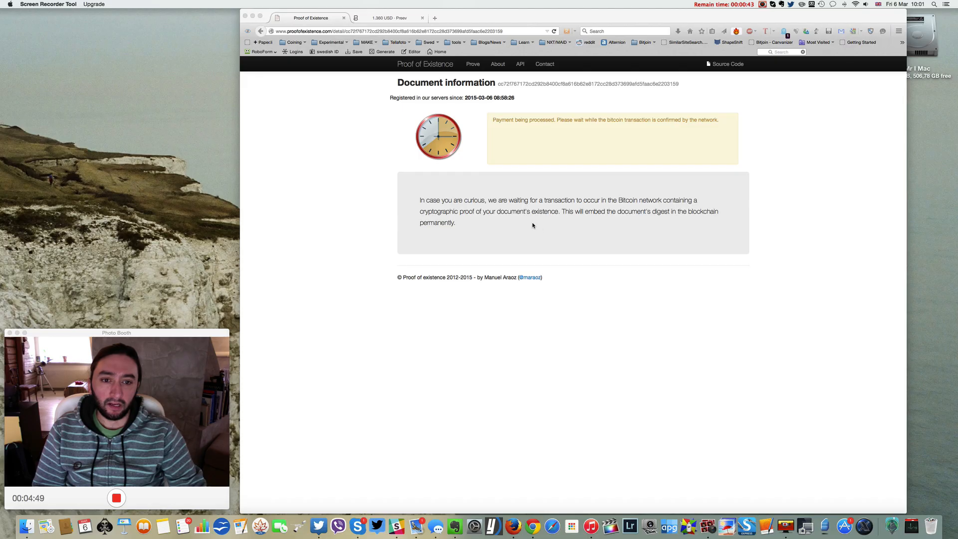
mouse_move(808, 172)
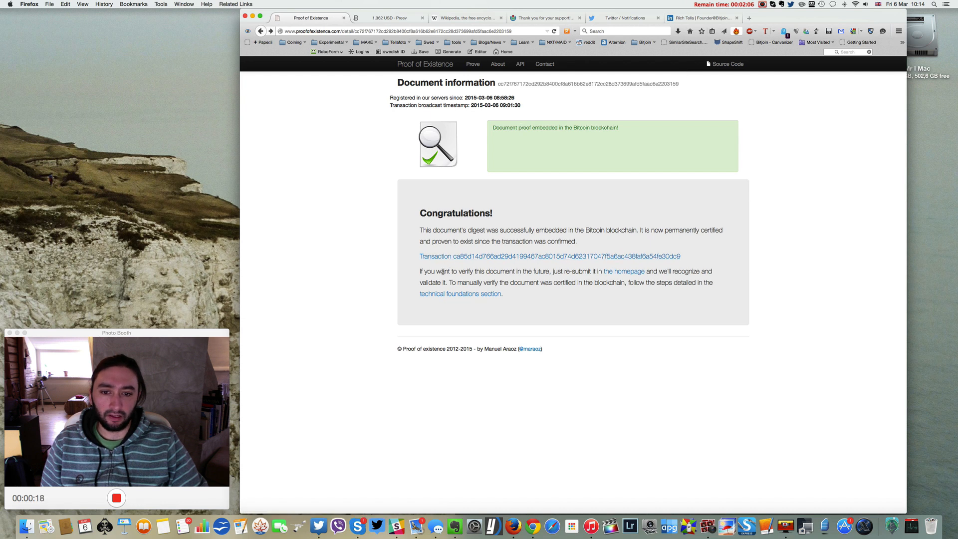
Return to the homepage and resubmit BP D5.pages, confirming it already exists since 2015-03-06.
click(473, 63)
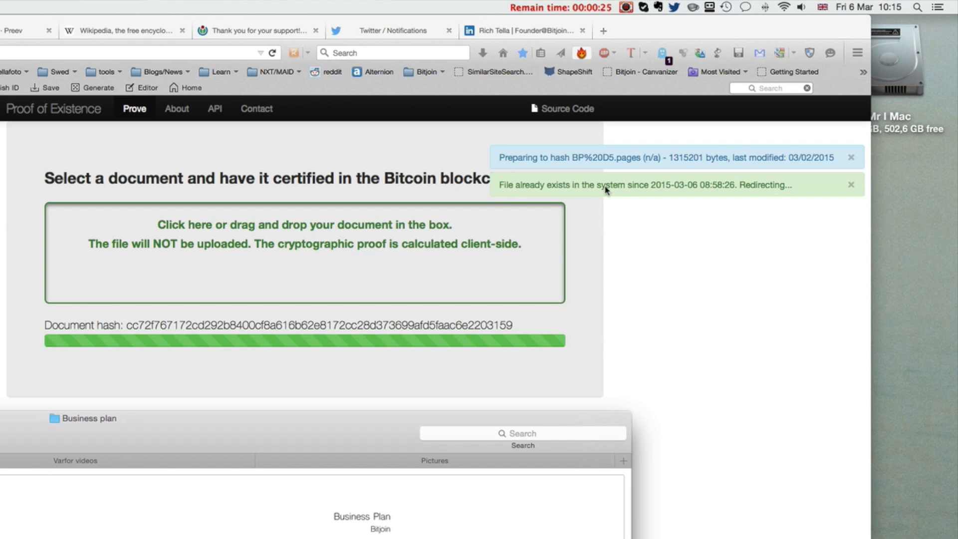
mouse_move(687, 193)
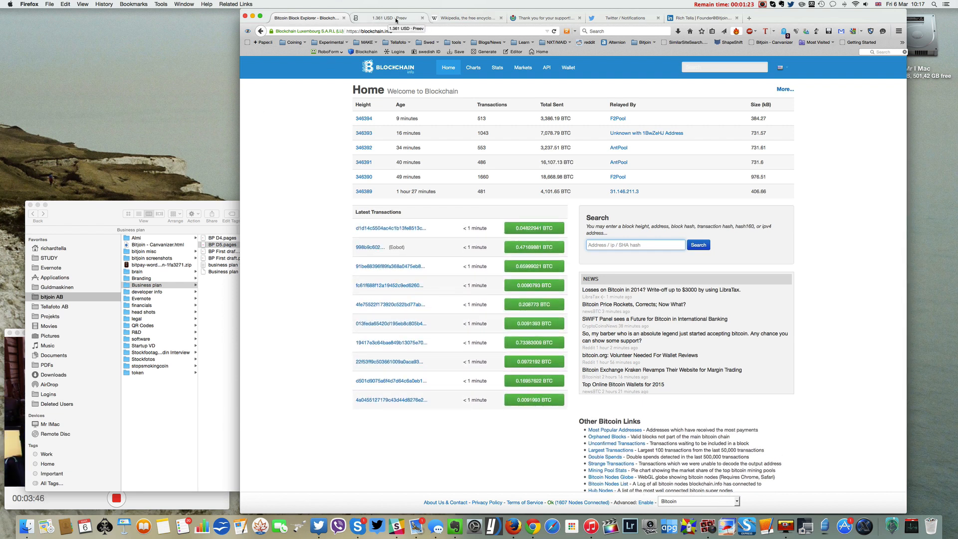
Leave the Blockchain.info explorer home page for a fresh blank browser tab.
click(702, 18)
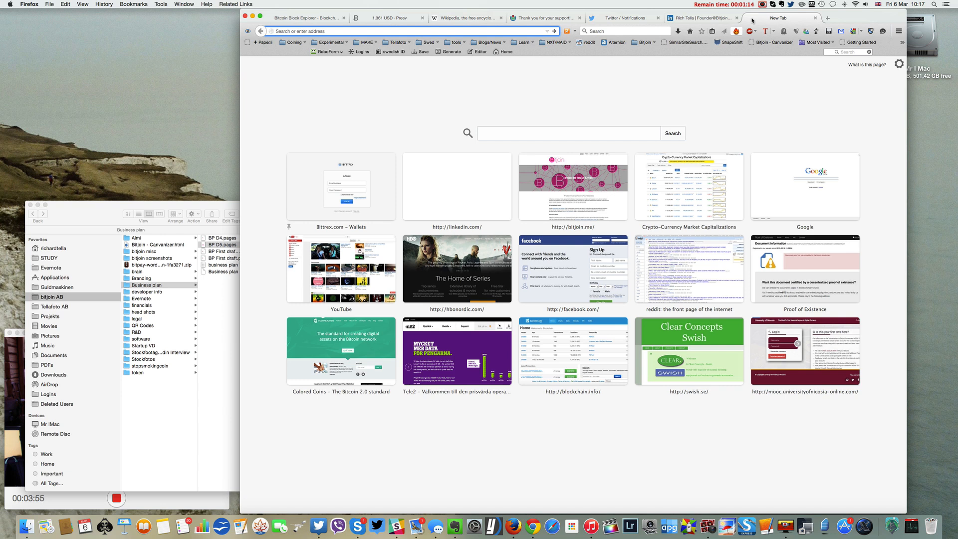
Search Google for 'bitnation' and open the official Welcome to Bitnation site.
text(bitnation&ie=utf-8&oe=utf-8&gws_rd=cr&ei=unD5VKGLFlqsPPblgPAH)
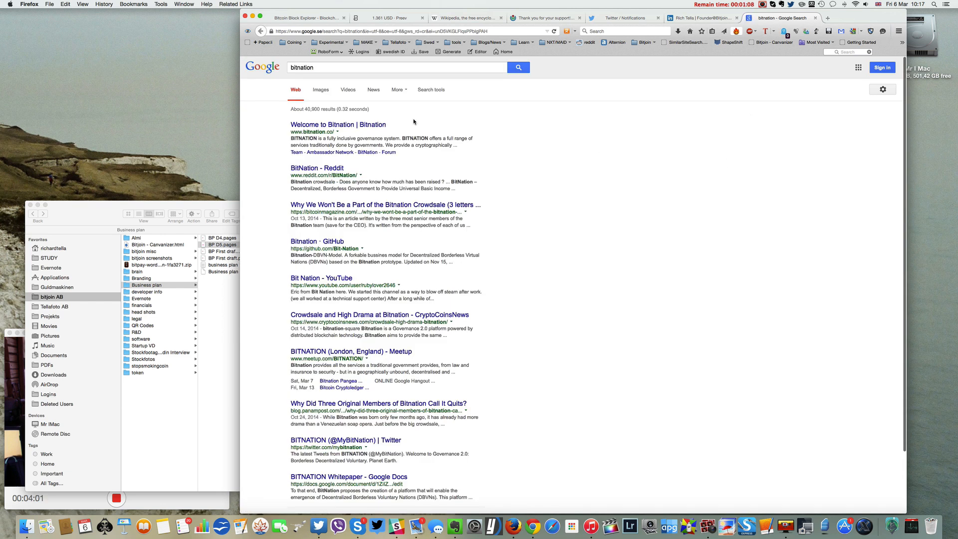
click(338, 124)
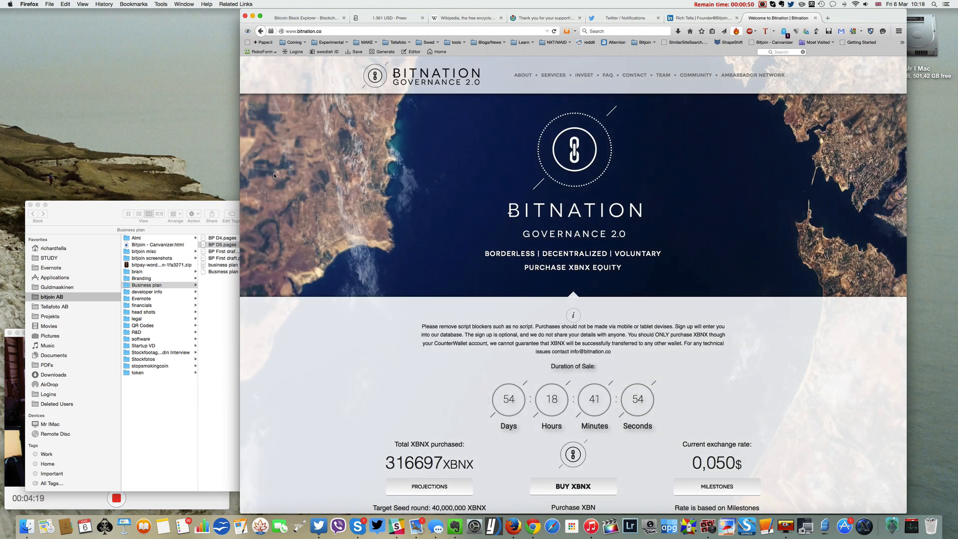
mouse_move(293, 355)
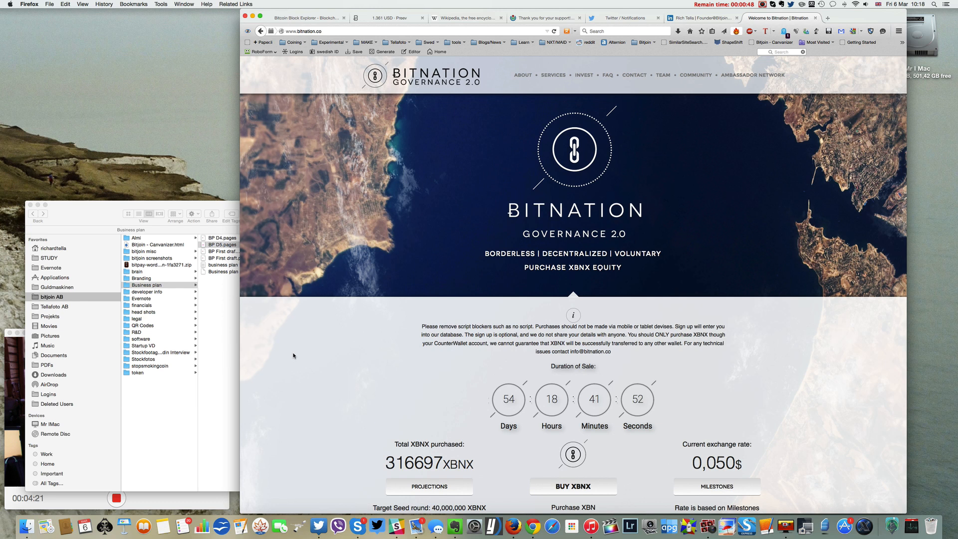
mouse_move(345, 361)
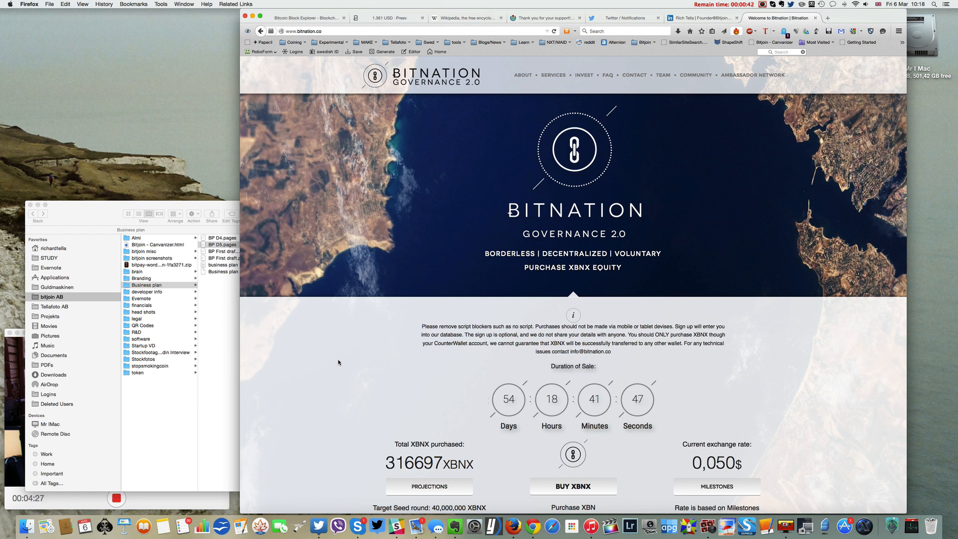
mouse_move(365, 353)
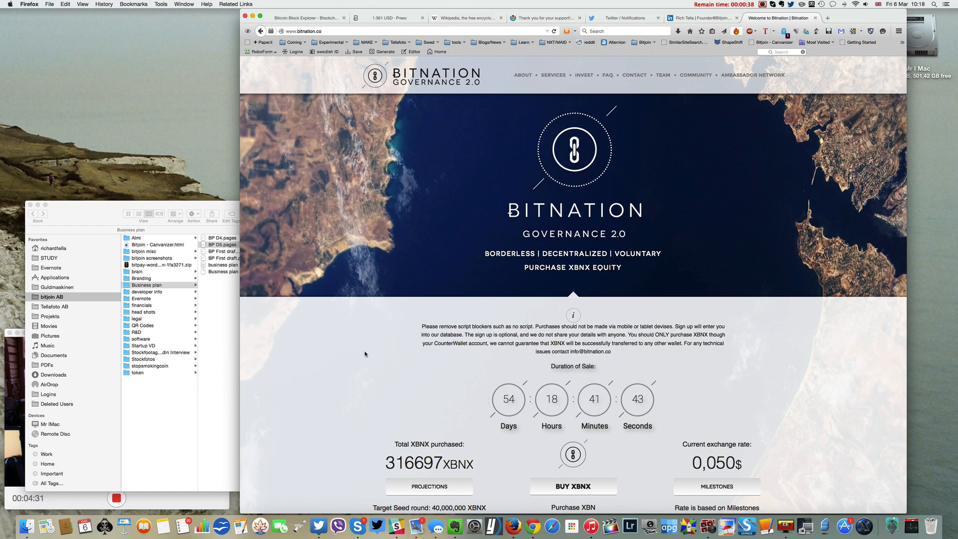
mouse_move(848, 390)
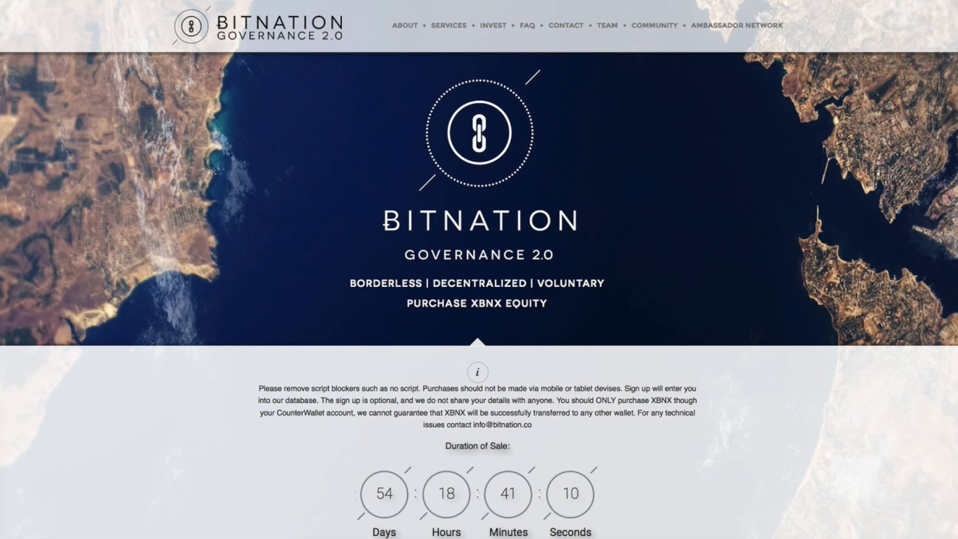
mouse_move(298, 171)
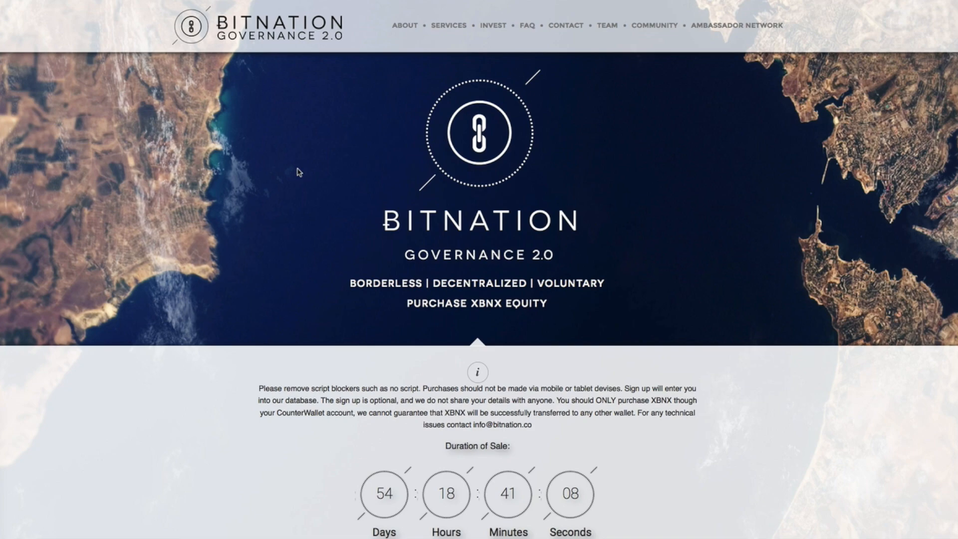